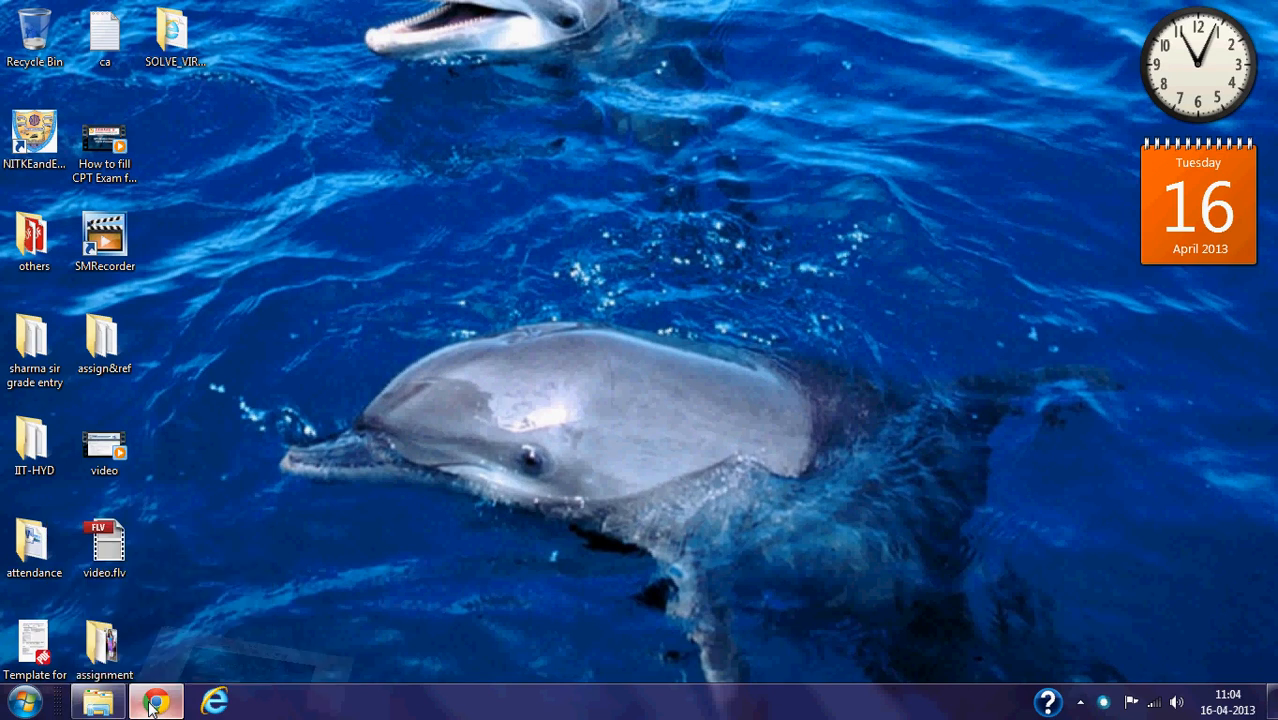
- Bring up the Experiment 1 on-delay timer simulation with switch open, Accum 0, Motor OFF
left_click(155, 700)
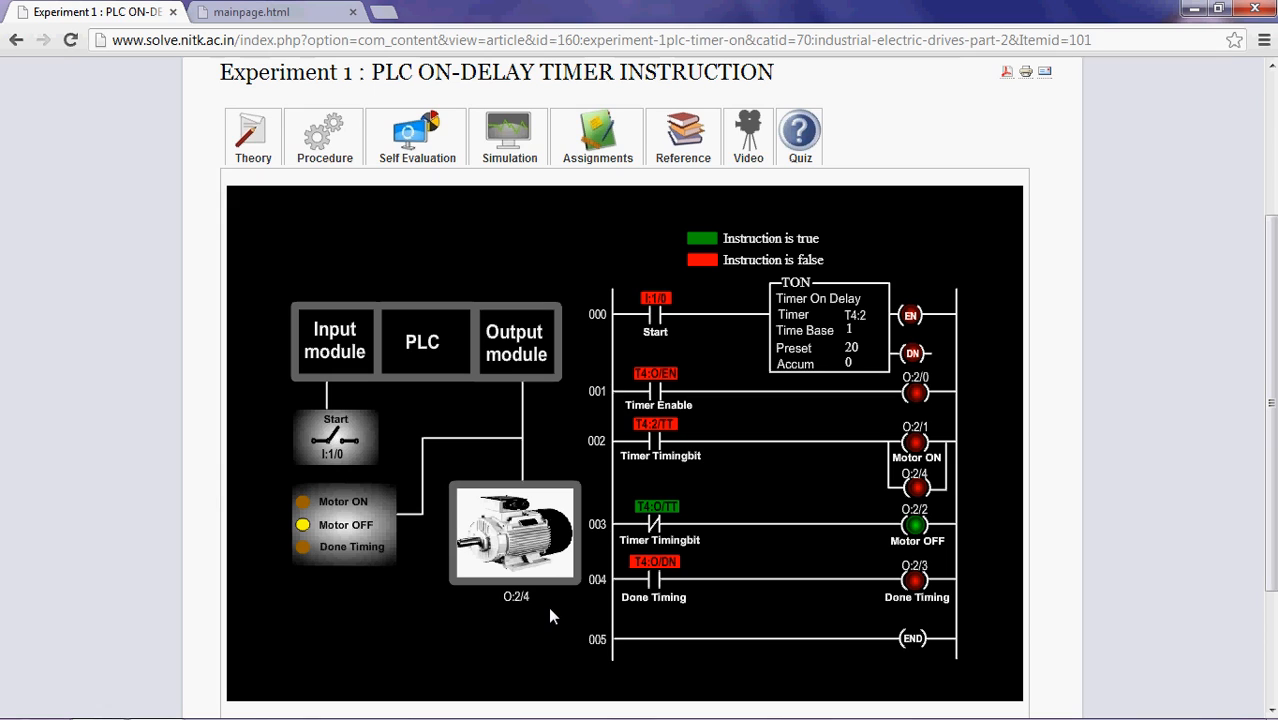
mouse_move(895, 157)
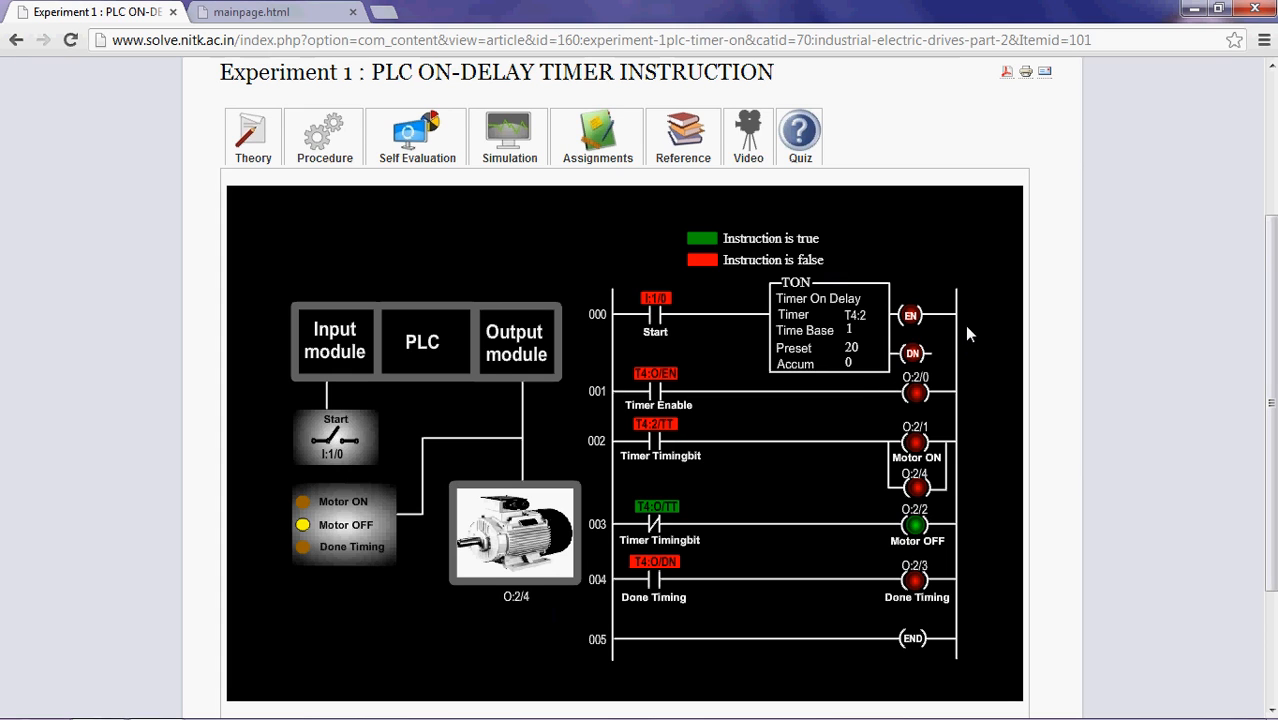
mouse_move(873, 318)
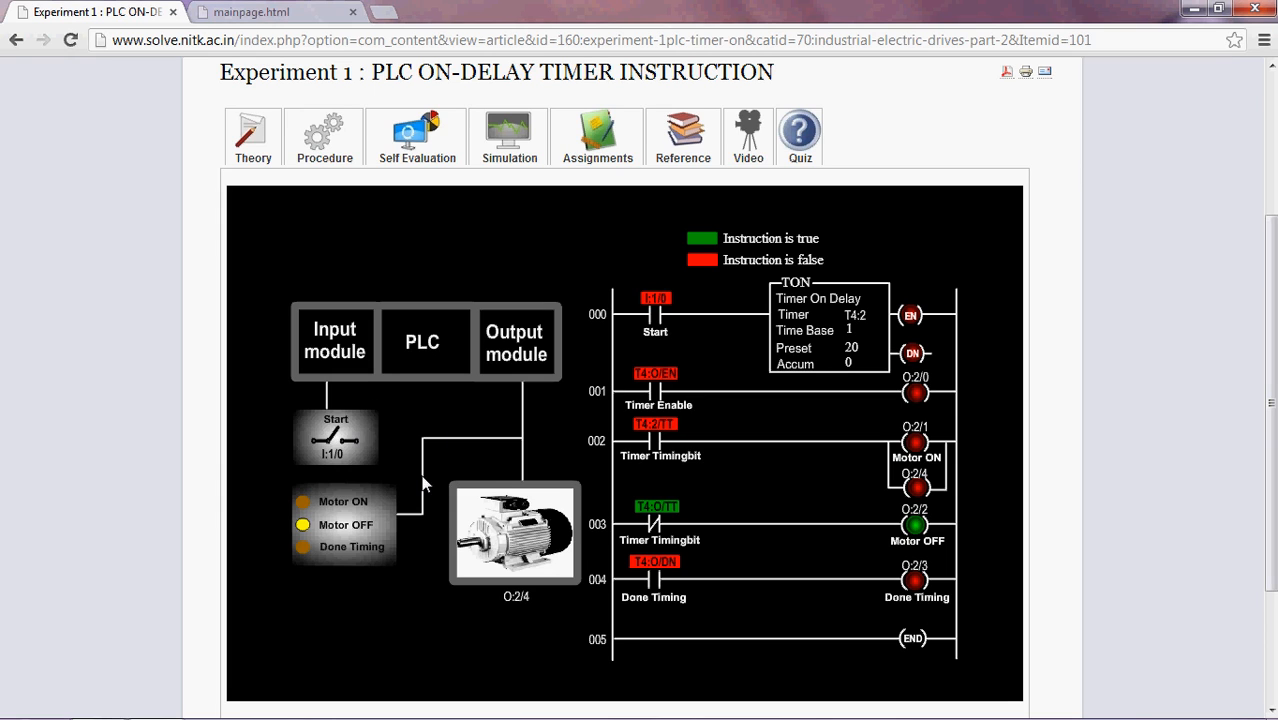
mouse_move(475, 415)
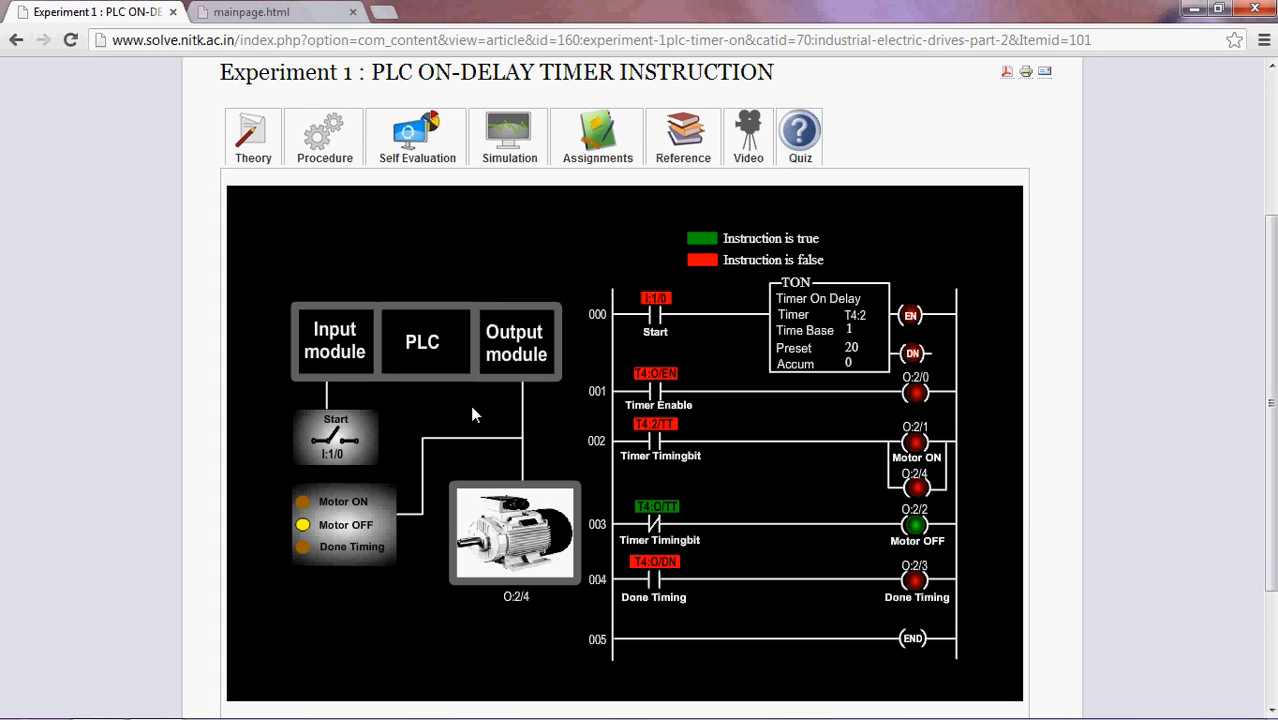
mouse_move(463, 428)
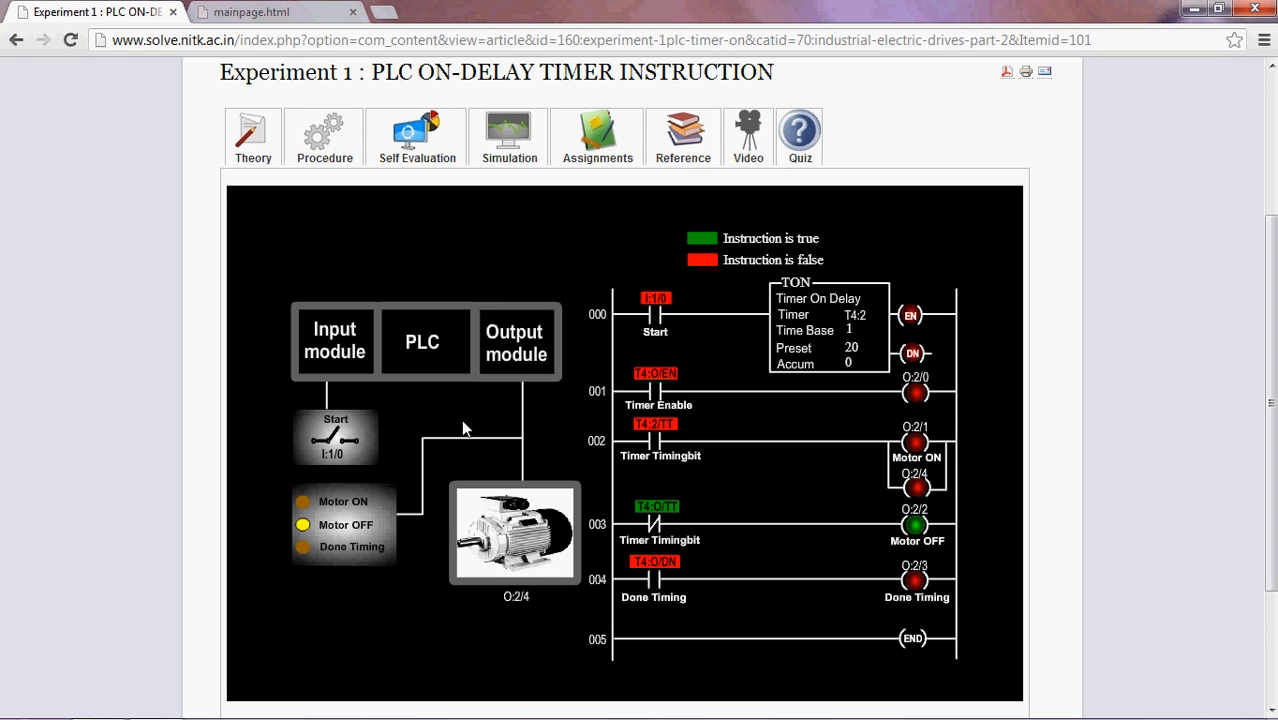
mouse_move(483, 485)
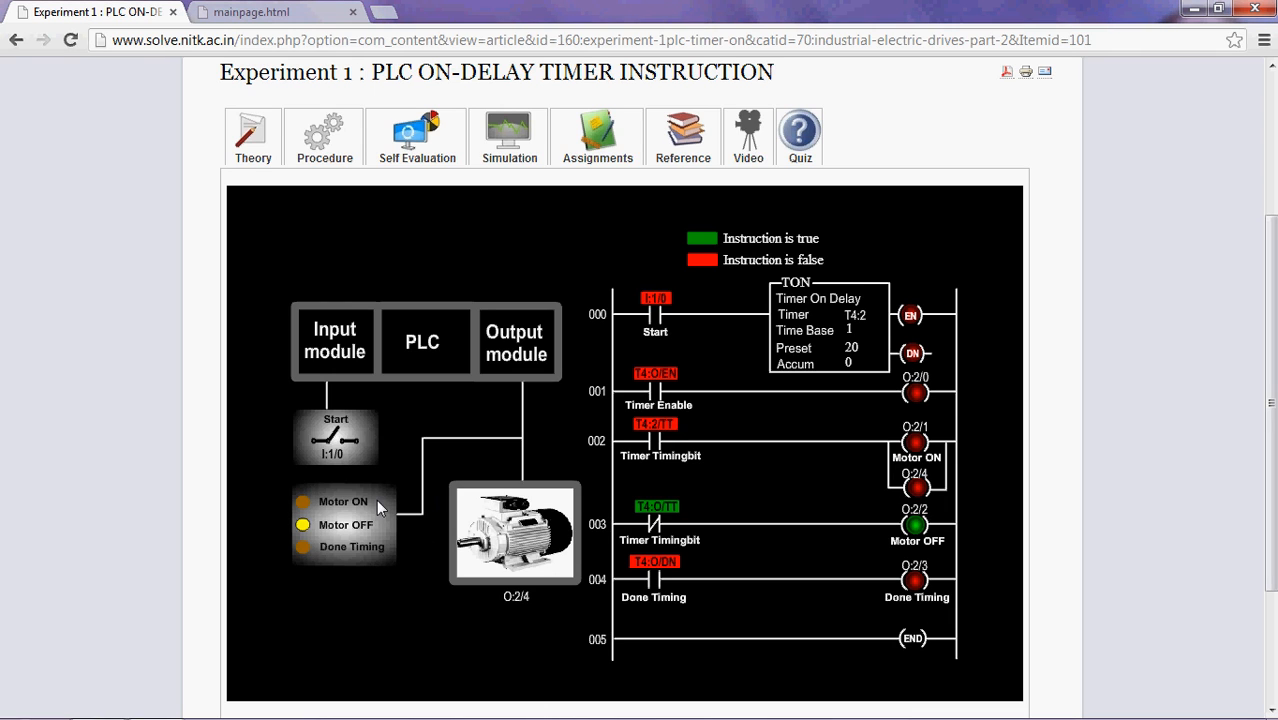
mouse_move(360, 553)
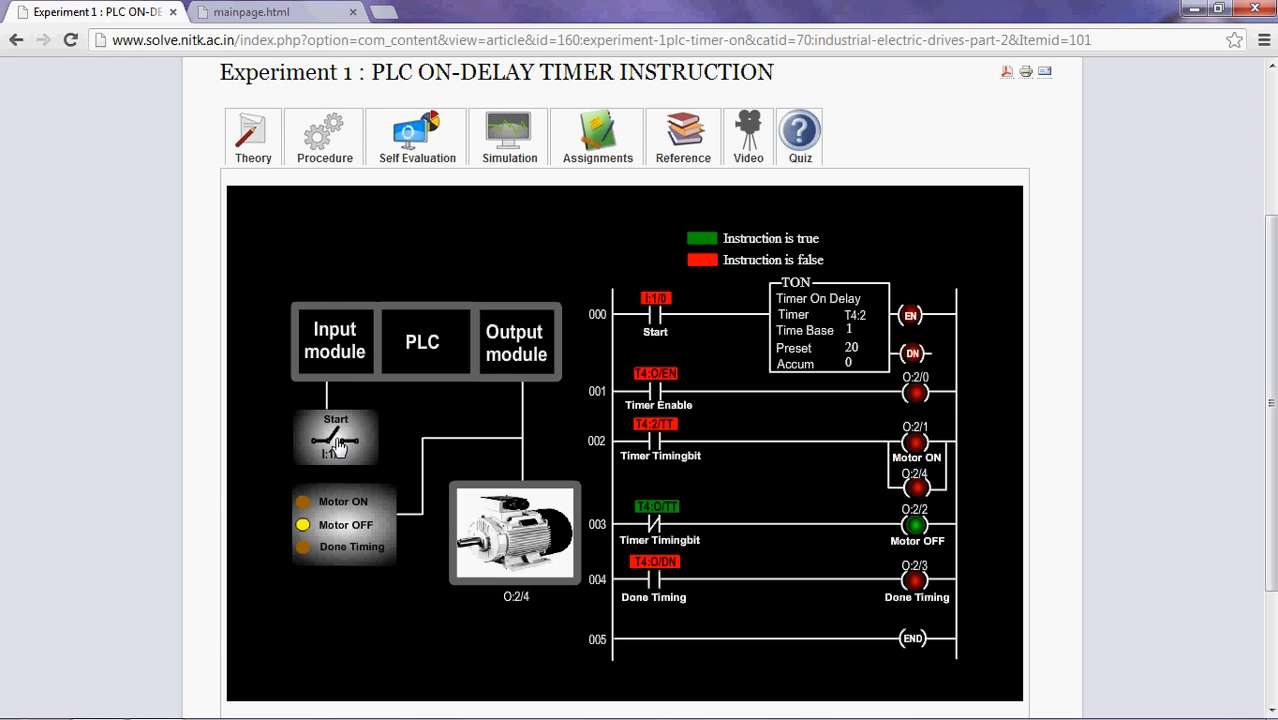
left_click(335, 437)
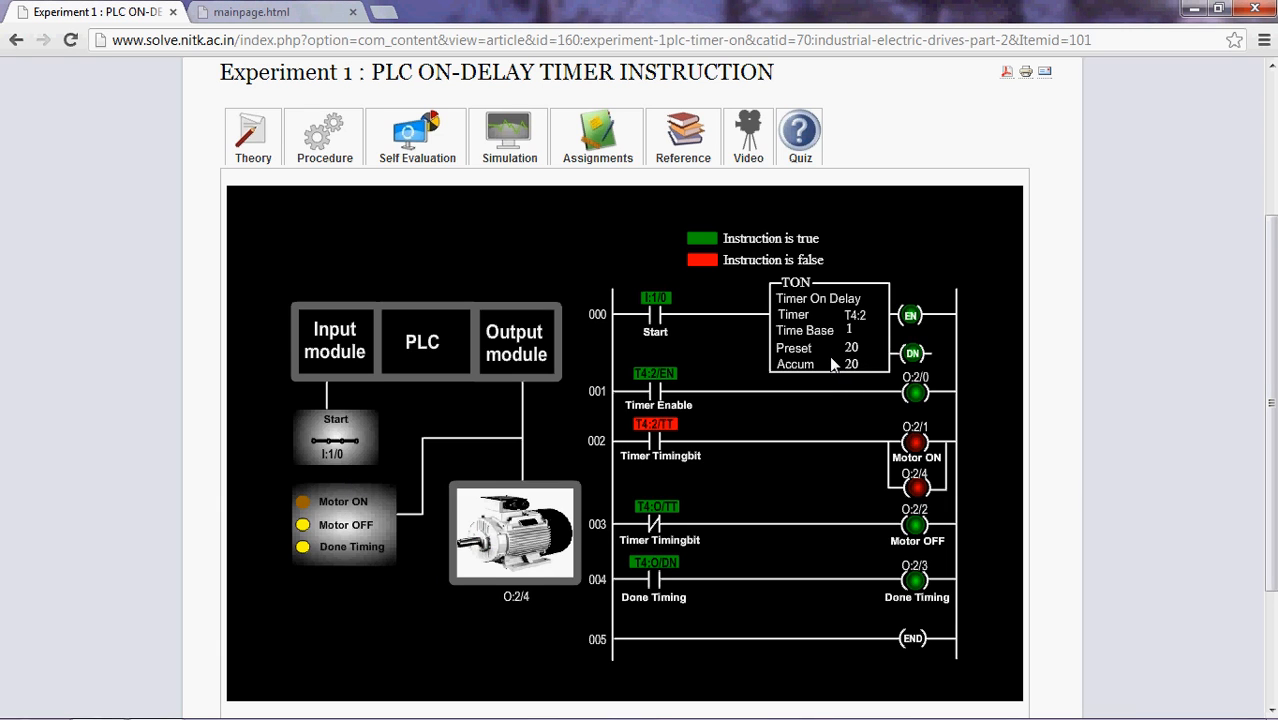
mouse_move(675, 549)
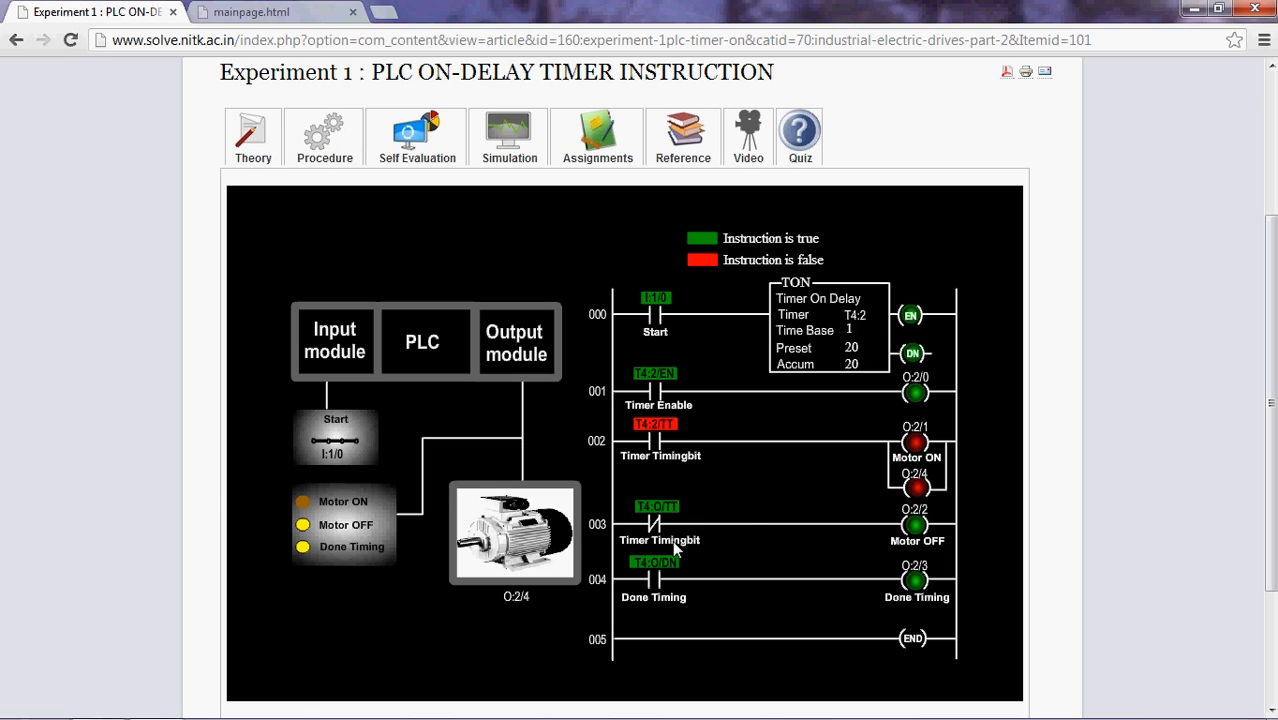
mouse_move(390, 562)
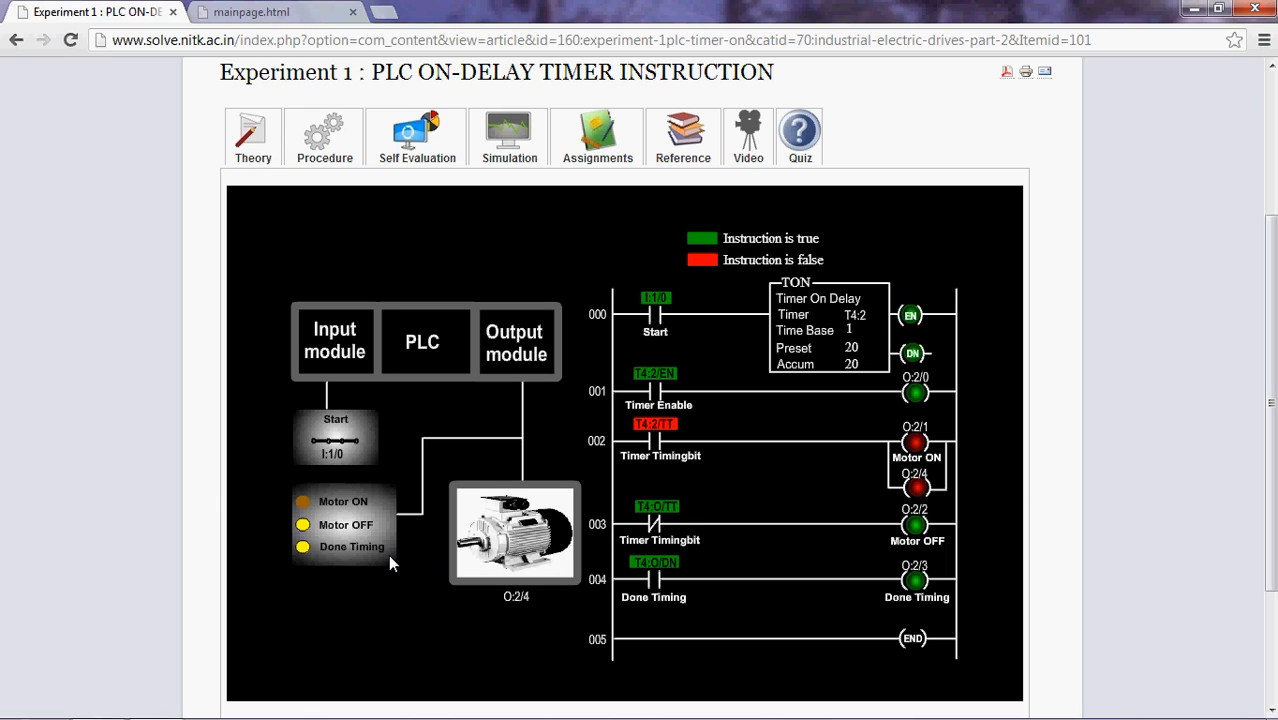
mouse_move(386, 525)
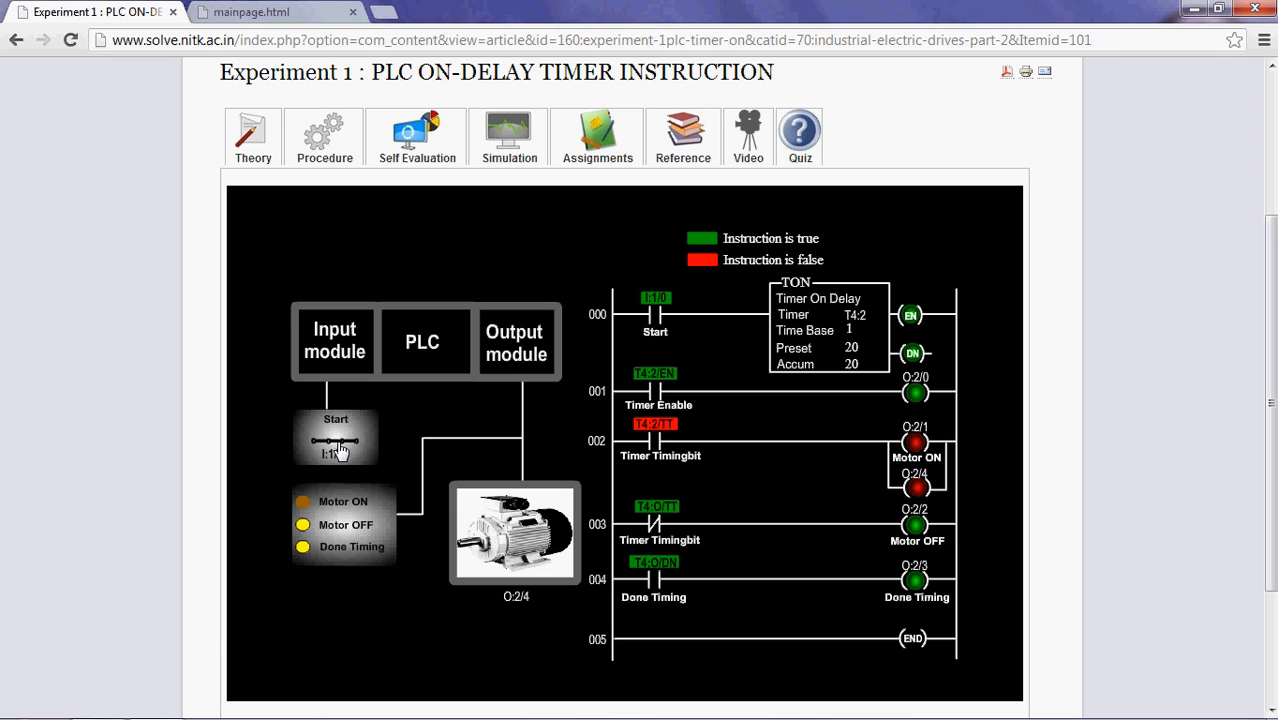
left_click(335, 438)
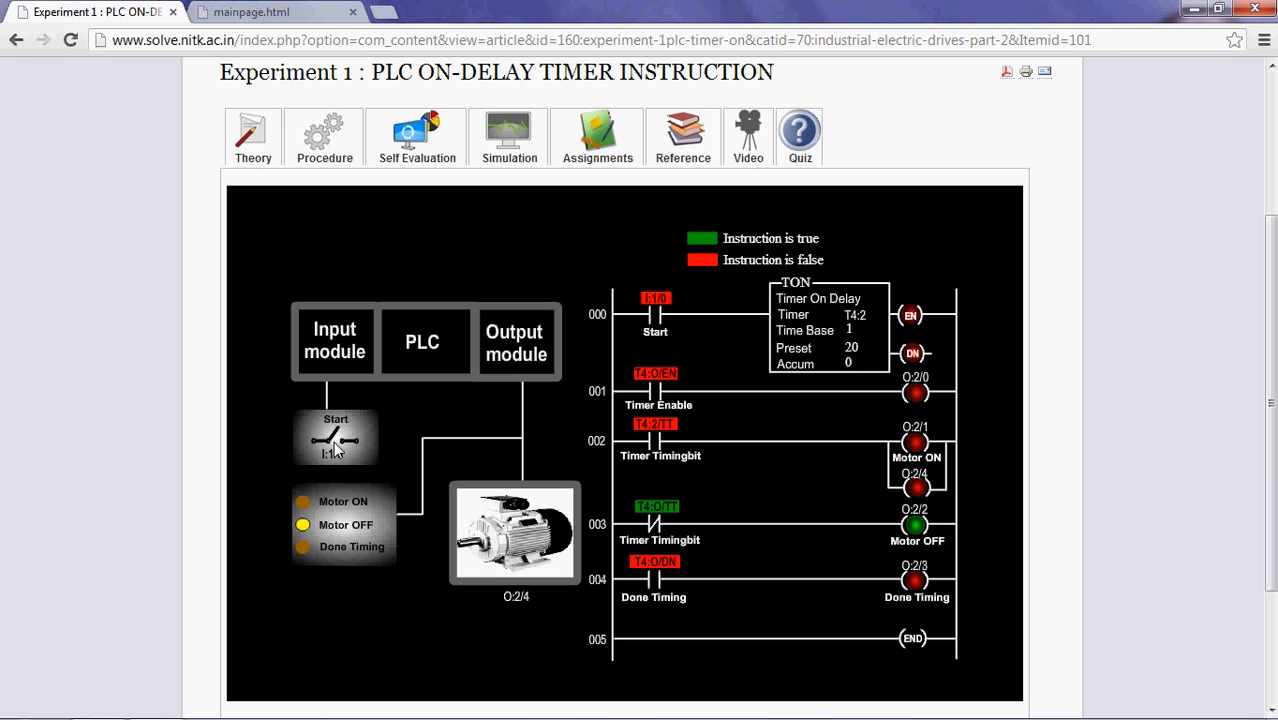